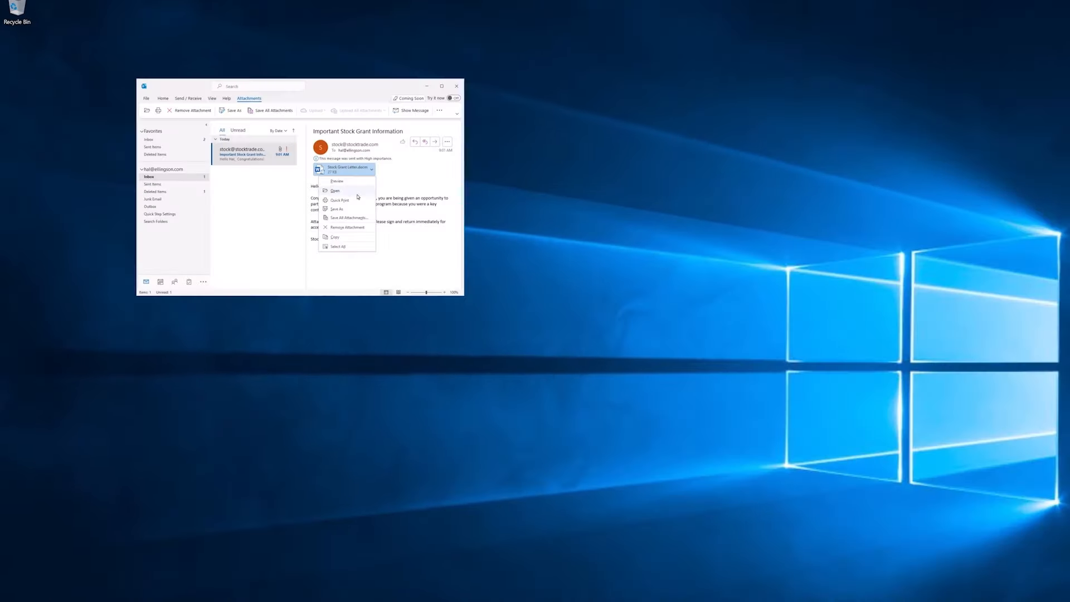
Open the stock grant attachment and confirm the Opening Mail Attachment prompt
{"action": "left_click", "coordinate": [336, 191]}
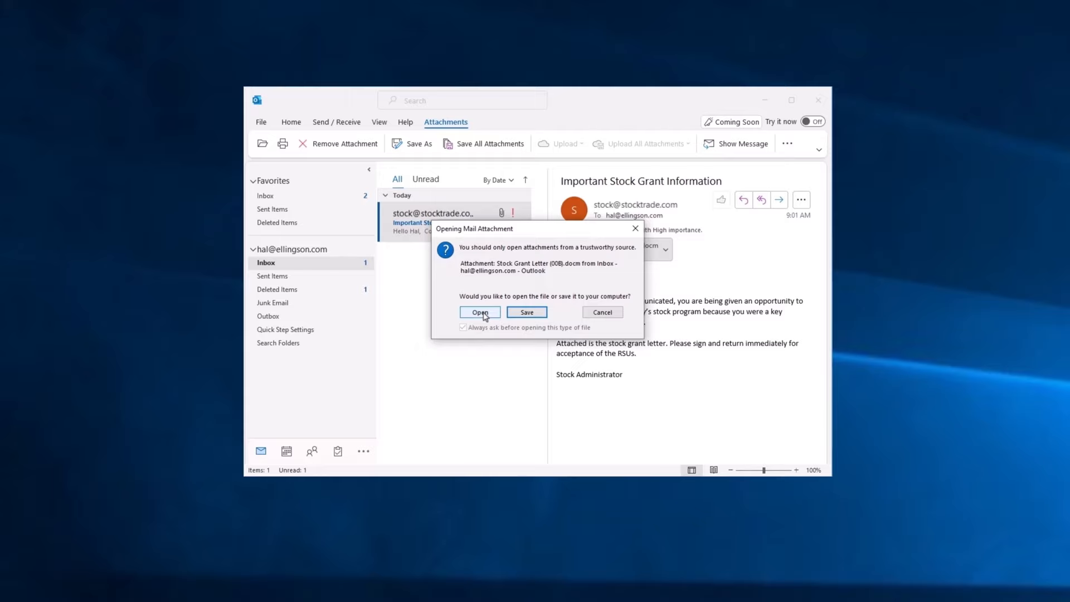
{"action": "left_click", "coordinate": [479, 312]}
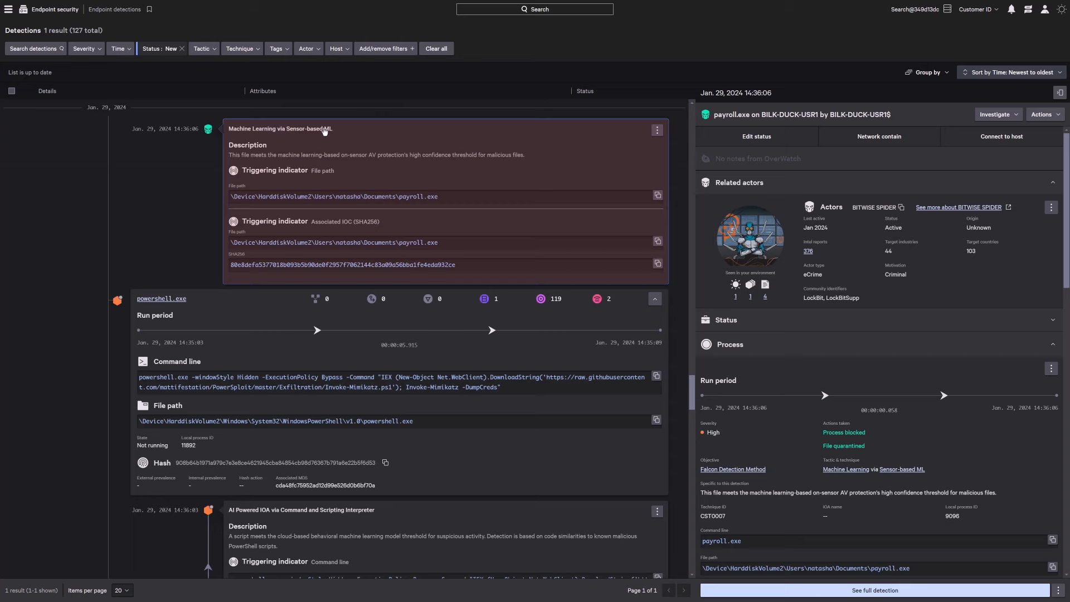
View the full detection for payroll.exe on host BILK-DUCK-USR1 from Endpoint detections
{"action": "scroll", "scroll_direction": "down", "scroll_amount": 3}
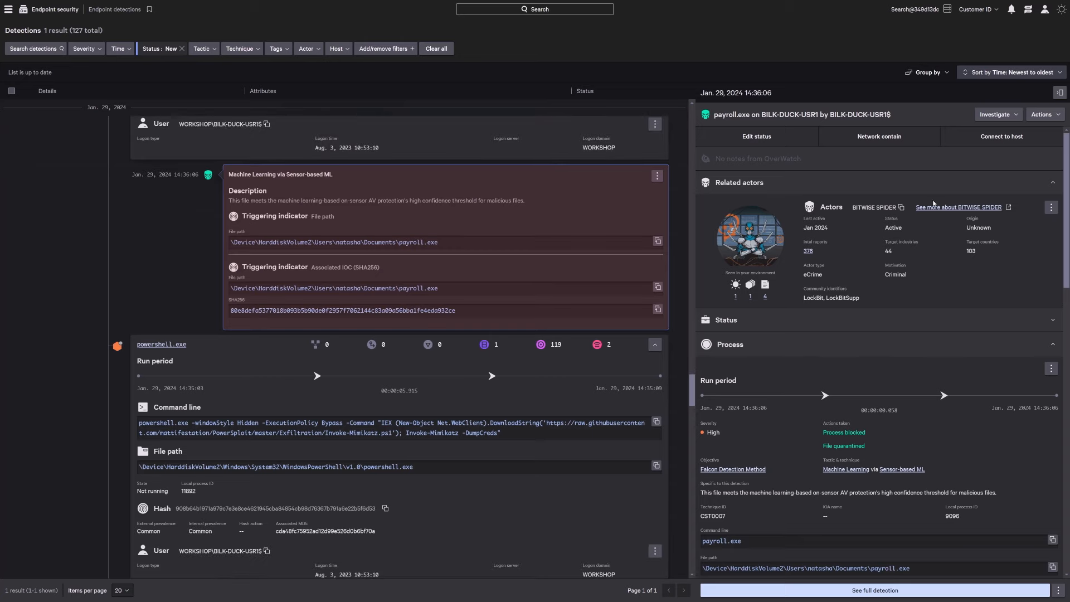
{"action": "left_click", "coordinate": [959, 208]}
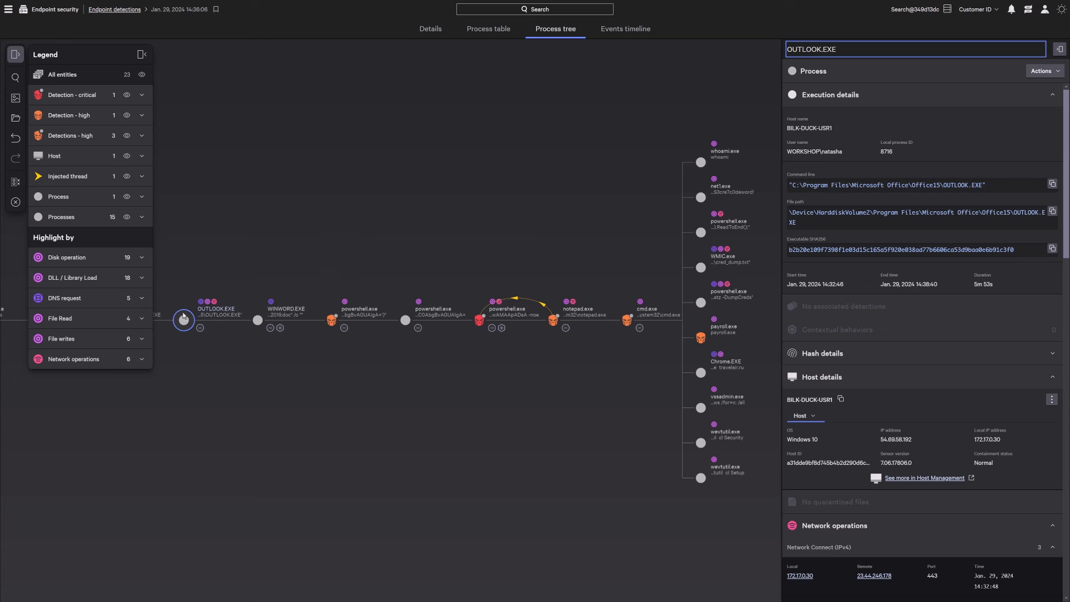
{"action": "mouse_move", "coordinate": [300, 325]}
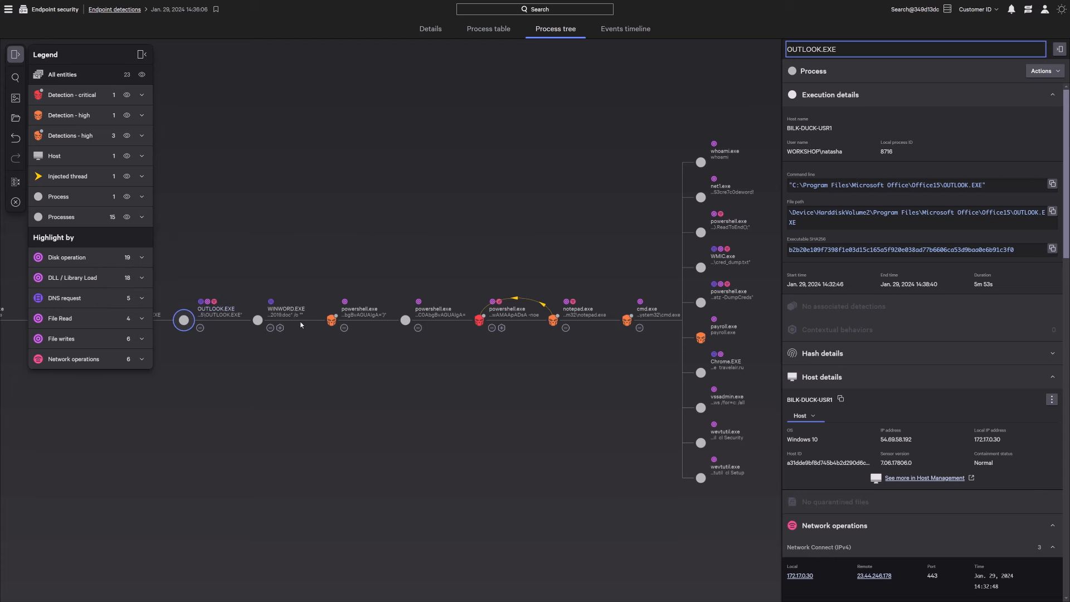
Inspect the powershell.exe and payroll.exe nodes and review the malicious 100/100 sandbox verdict
{"action": "left_click", "coordinate": [331, 320]}
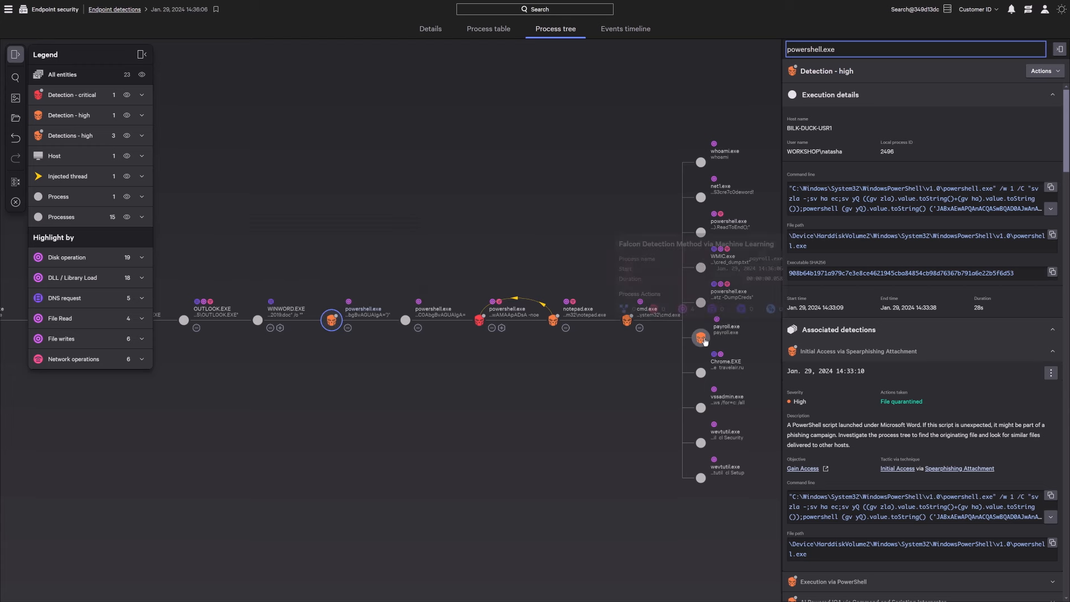
{"action": "left_click", "coordinate": [701, 337]}
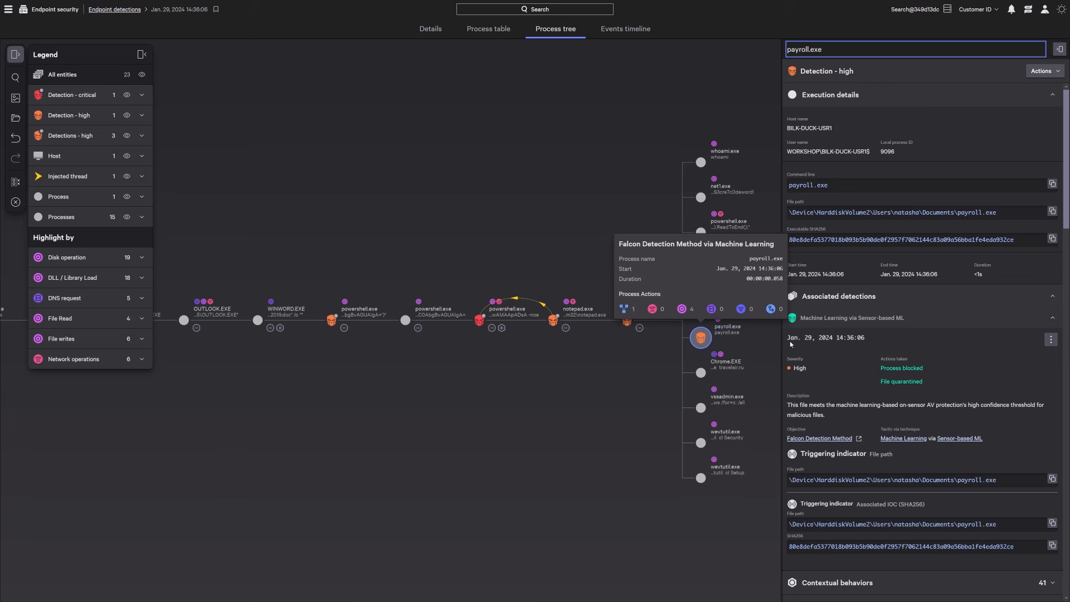
{"action": "scroll", "scroll_direction": "down", "scroll_amount": 3}
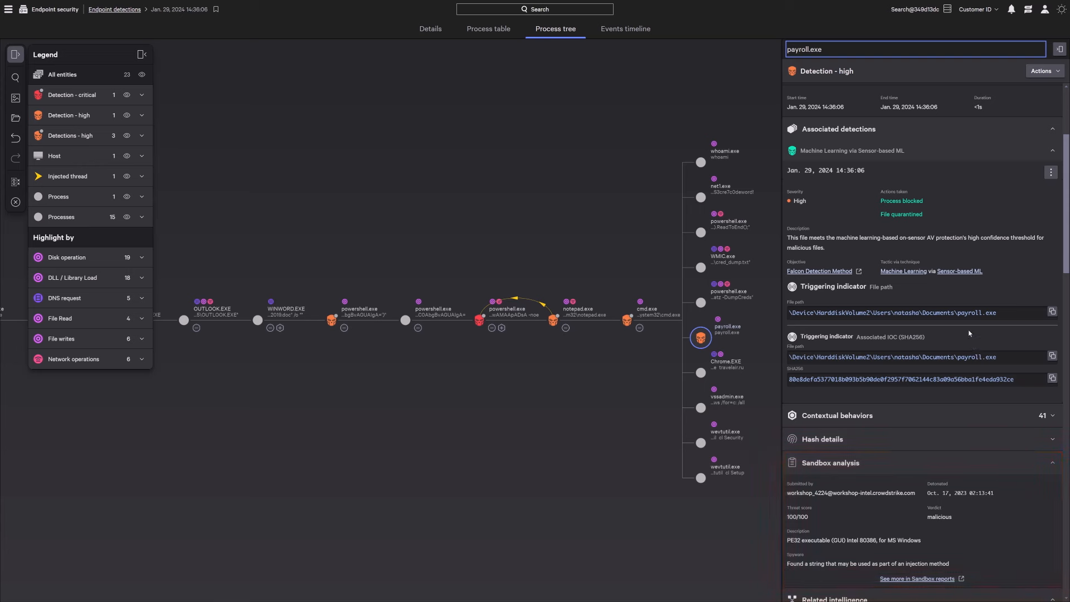
Network-contain host BILK-DUCK-USR1 via the process response actions
{"action": "left_click", "coordinate": [1044, 70]}
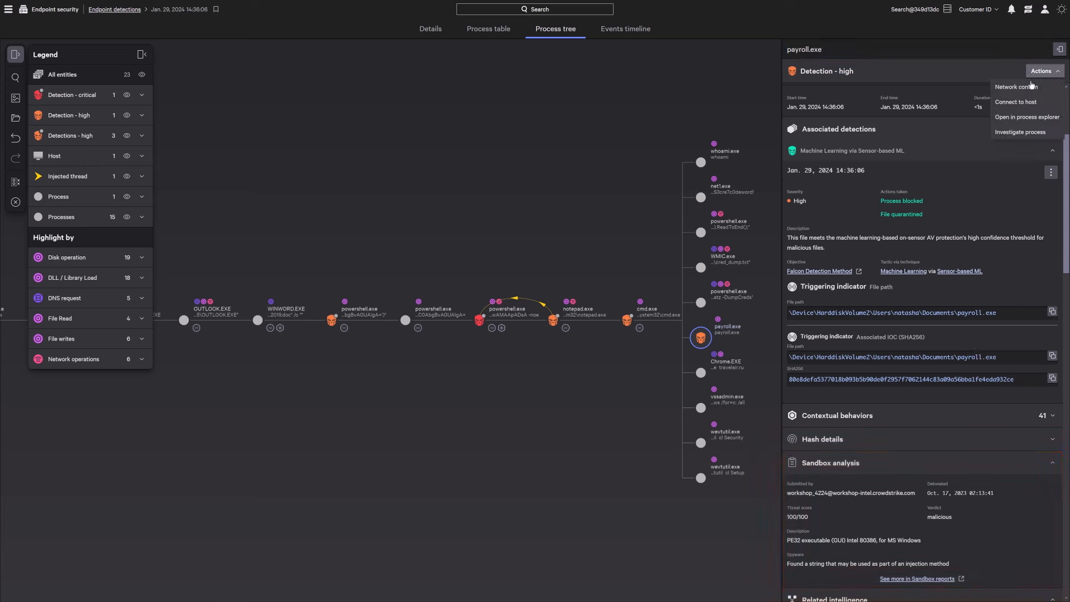
{"action": "left_click", "coordinate": [1018, 87]}
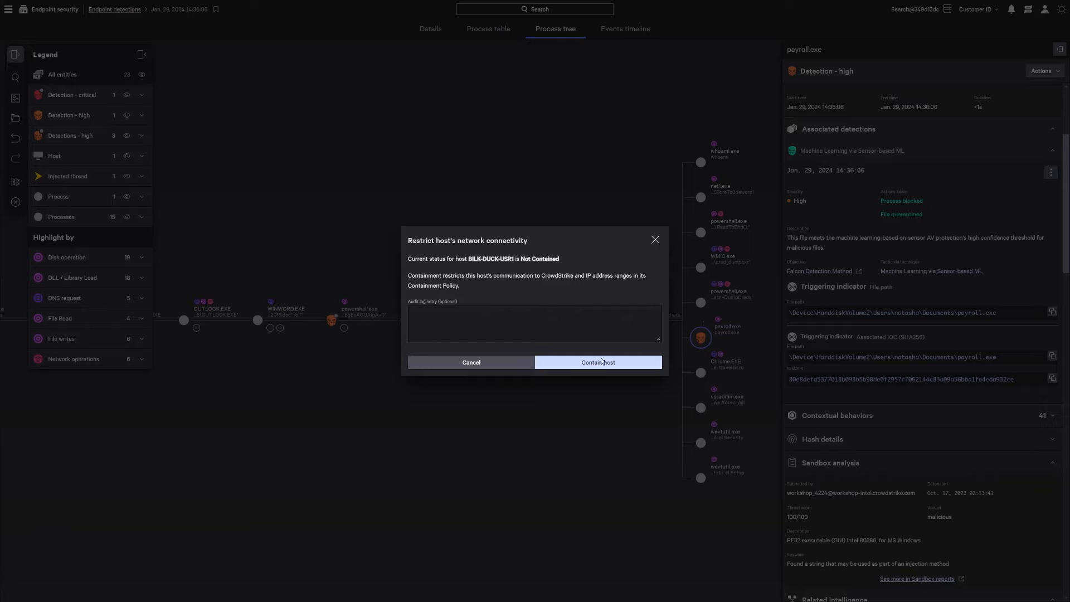
{"action": "left_click", "coordinate": [596, 363]}
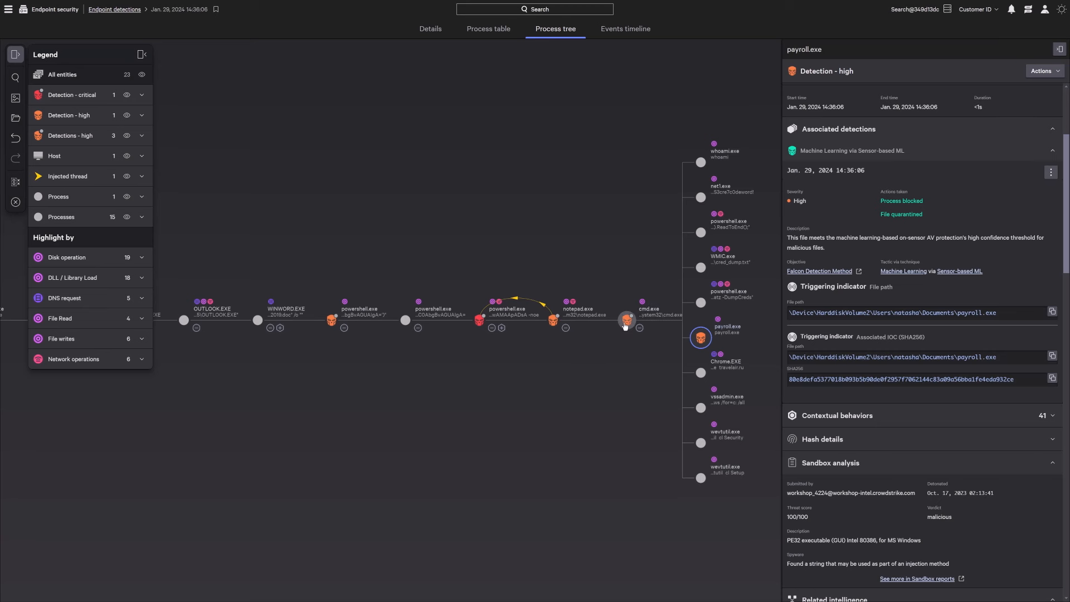
Connect to the host for live response from the running cmd.exe process
{"action": "left_click", "coordinate": [627, 319]}
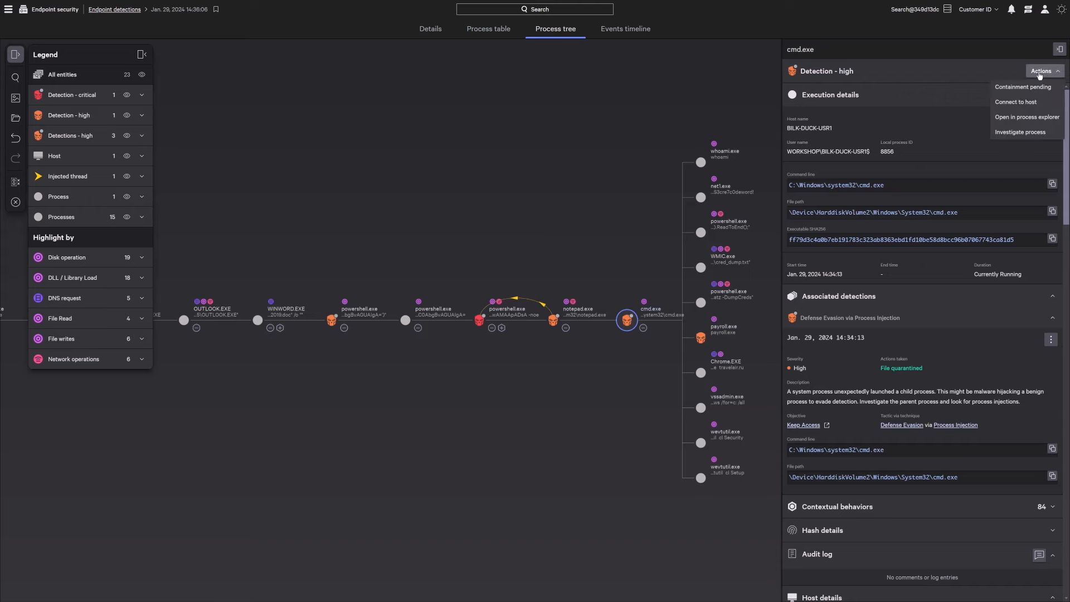
{"action": "left_click", "coordinate": [1015, 102]}
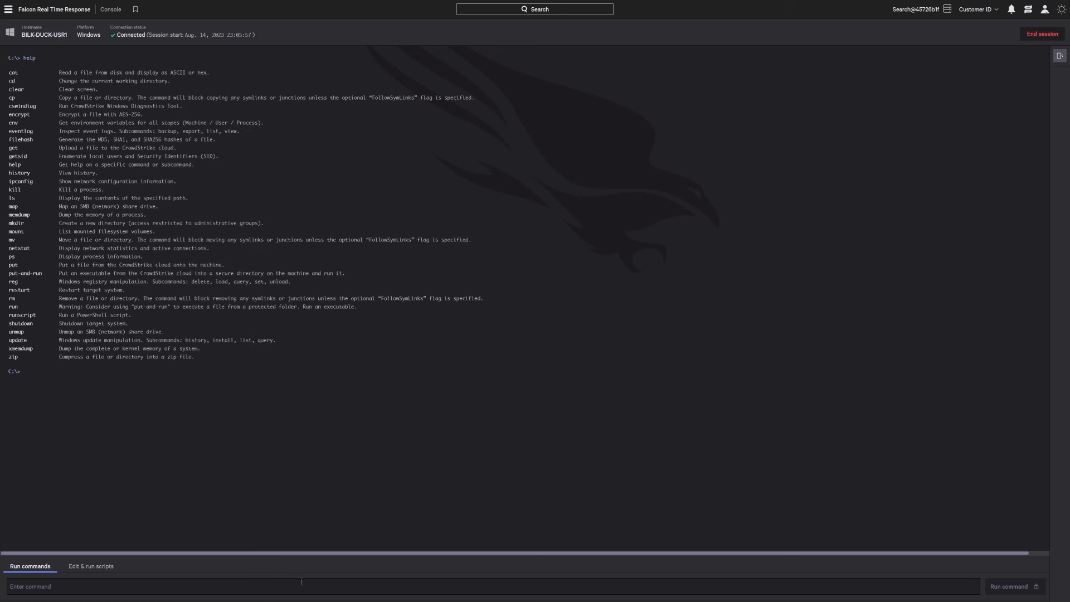
Terminate process 8856 with 'kill 8856' in the Real Time Response console
{"action": "type", "text": "kill 8856"}
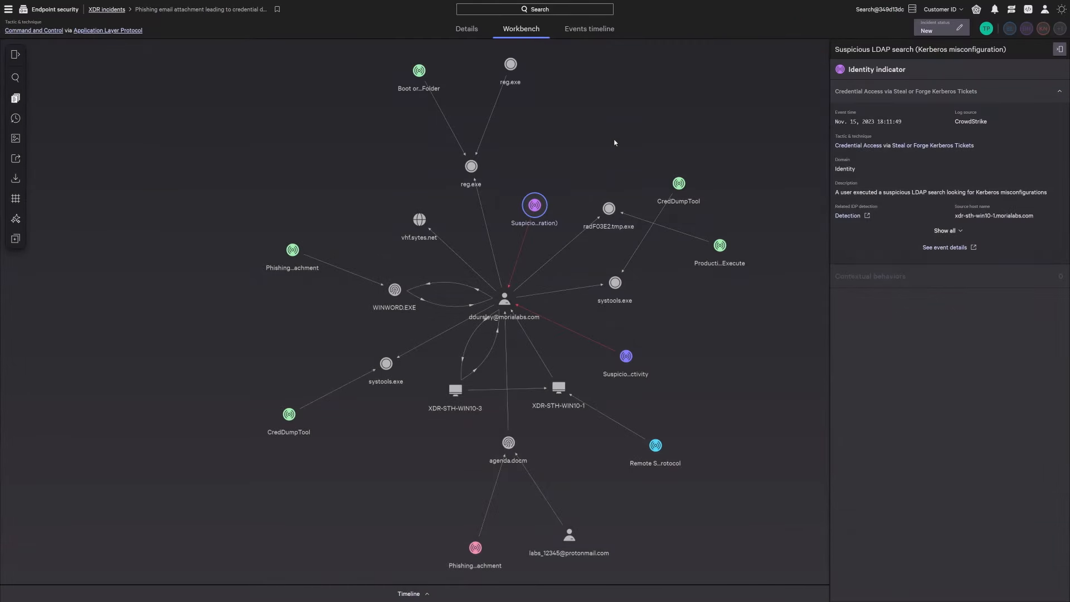
{"action": "mouse_move", "coordinate": [534, 205]}
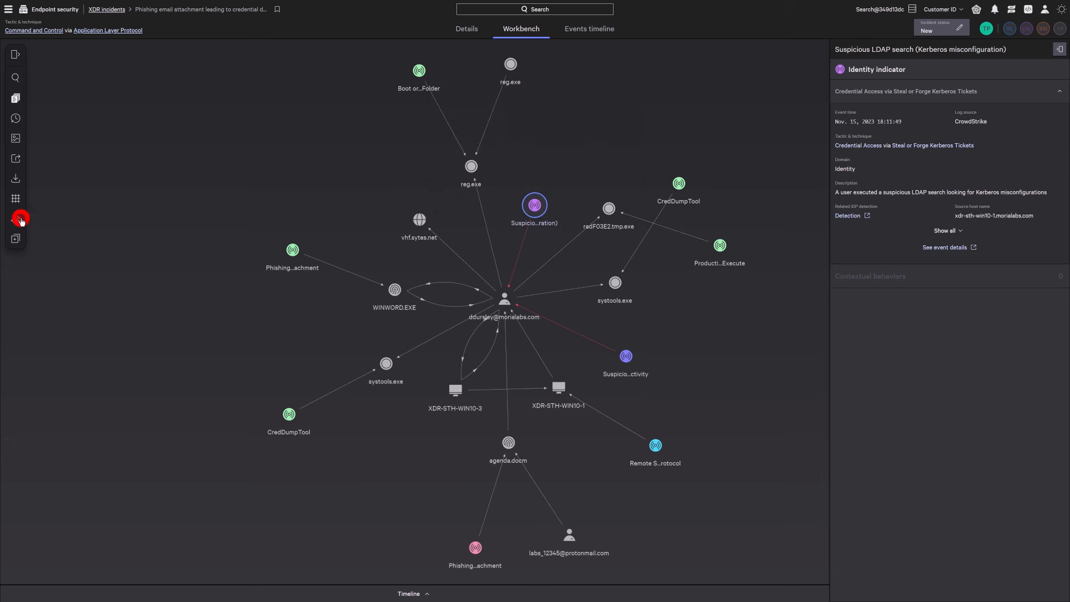
Run the XDR AI Investigator analysis to produce an incident summary and suggestions
{"action": "left_click", "coordinate": [20, 218]}
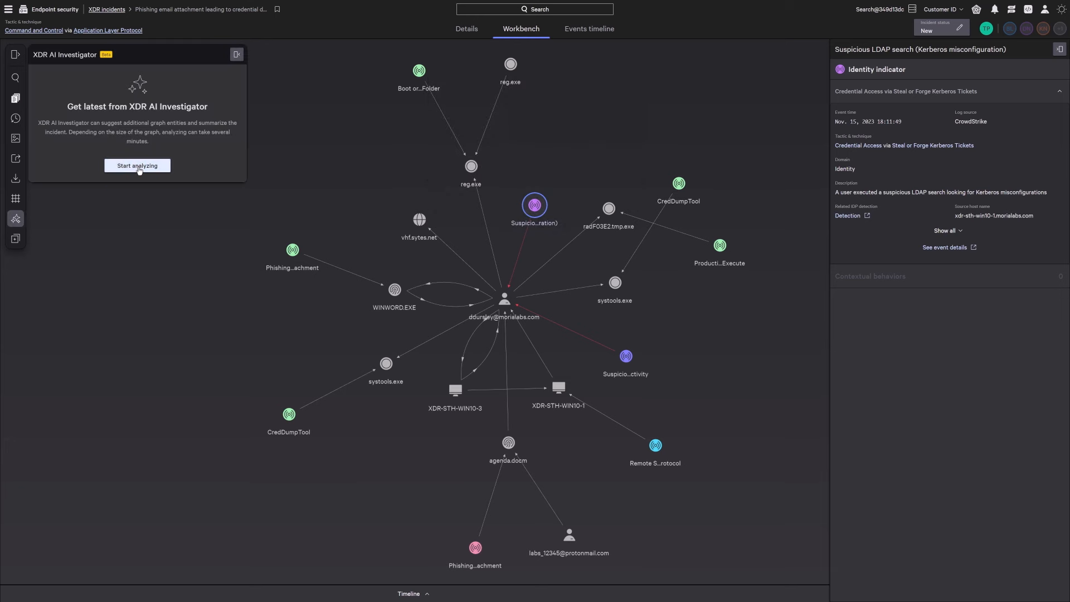
{"action": "left_click", "coordinate": [137, 166]}
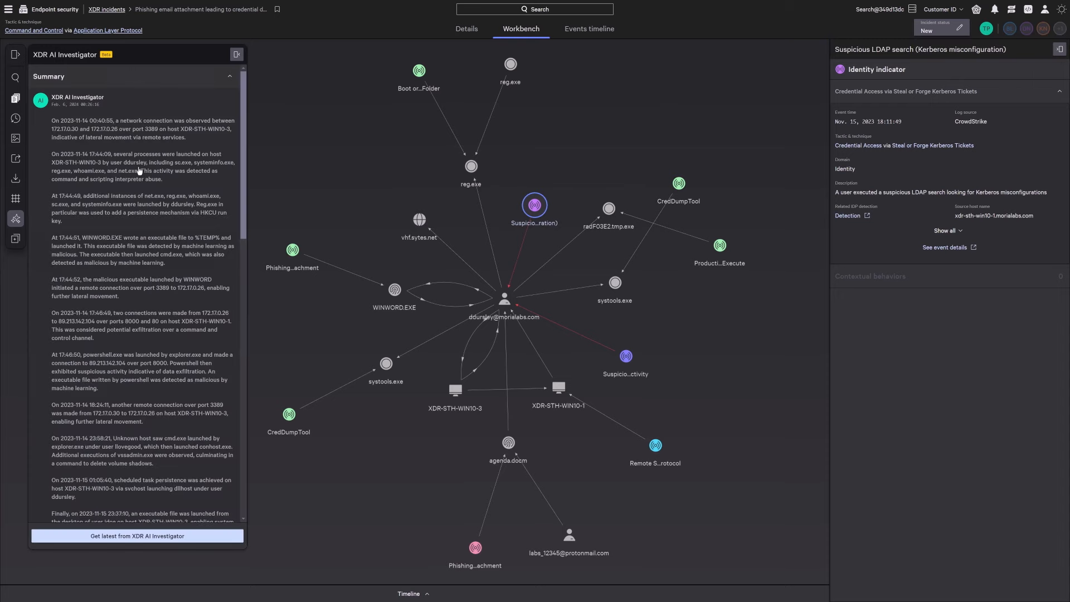
{"action": "scroll", "scroll_direction": "down", "scroll_amount": 3}
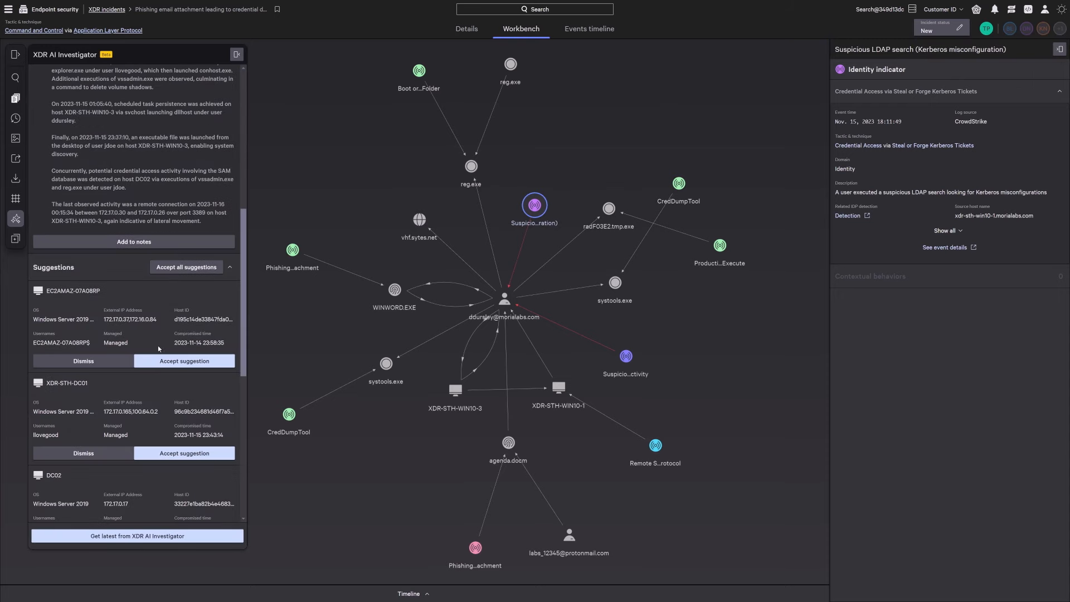
Accept the suggestion adding host EC2AMAZ-07A0BRP to the workbench graph and dismiss the panel
{"action": "left_click", "coordinate": [184, 360]}
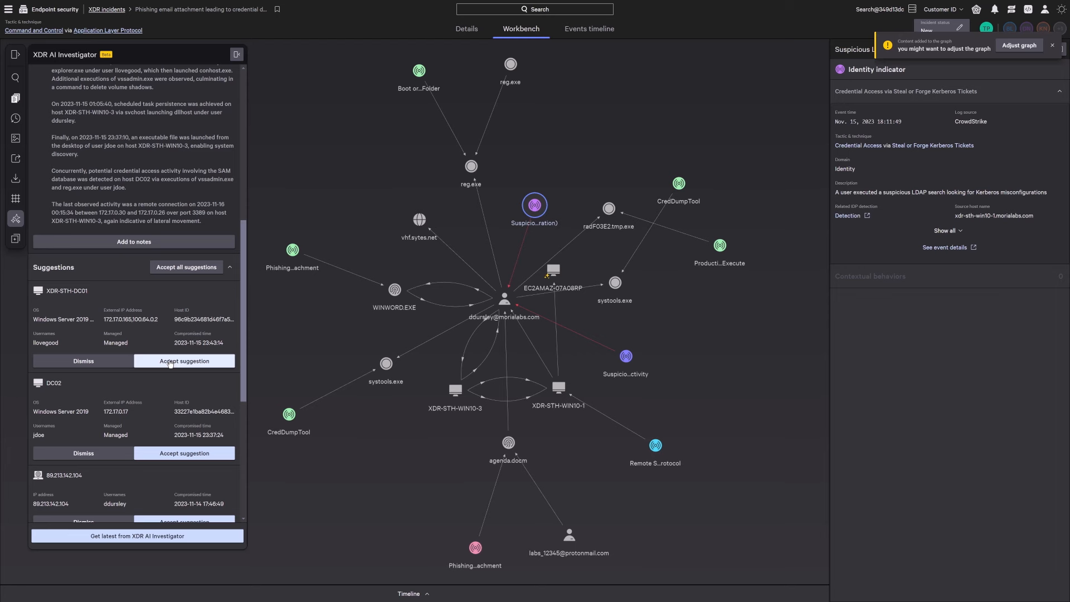
{"action": "left_click", "coordinate": [236, 54]}
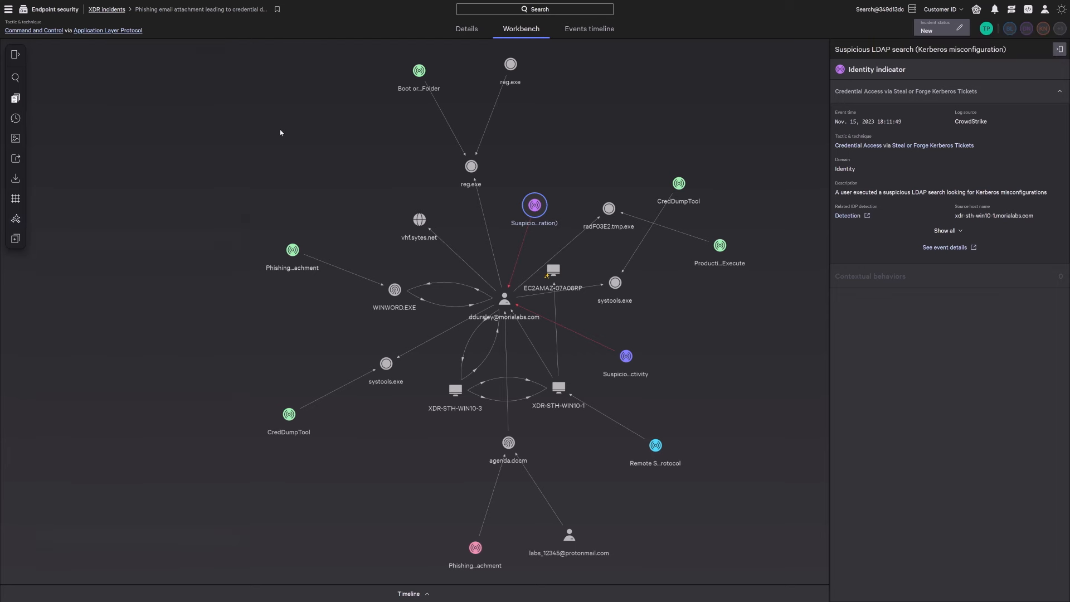
{"action": "left_click", "coordinate": [504, 298]}
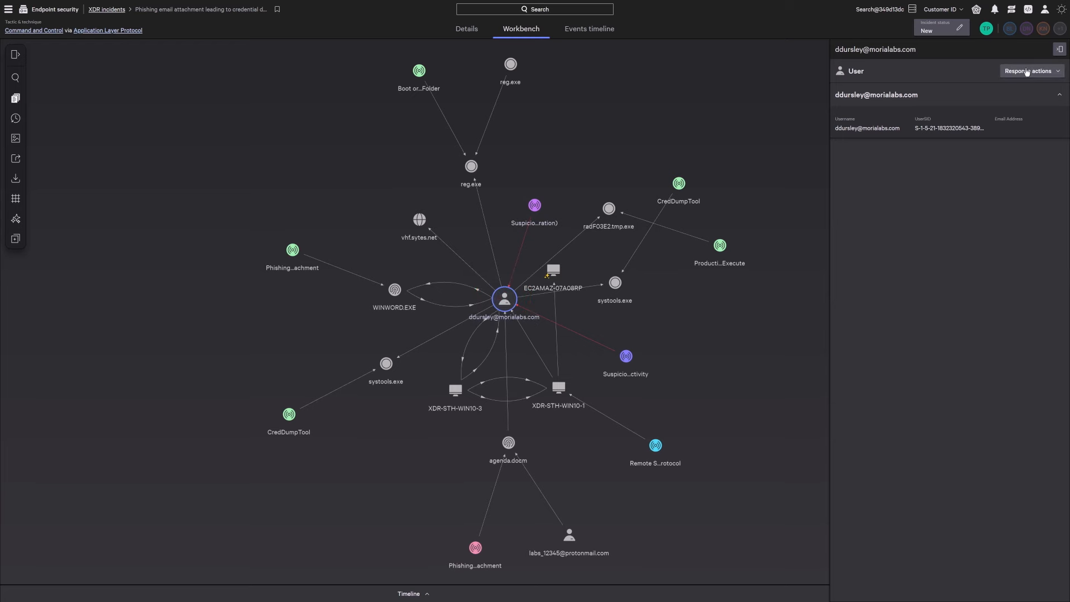
{"action": "left_click", "coordinate": [1030, 70]}
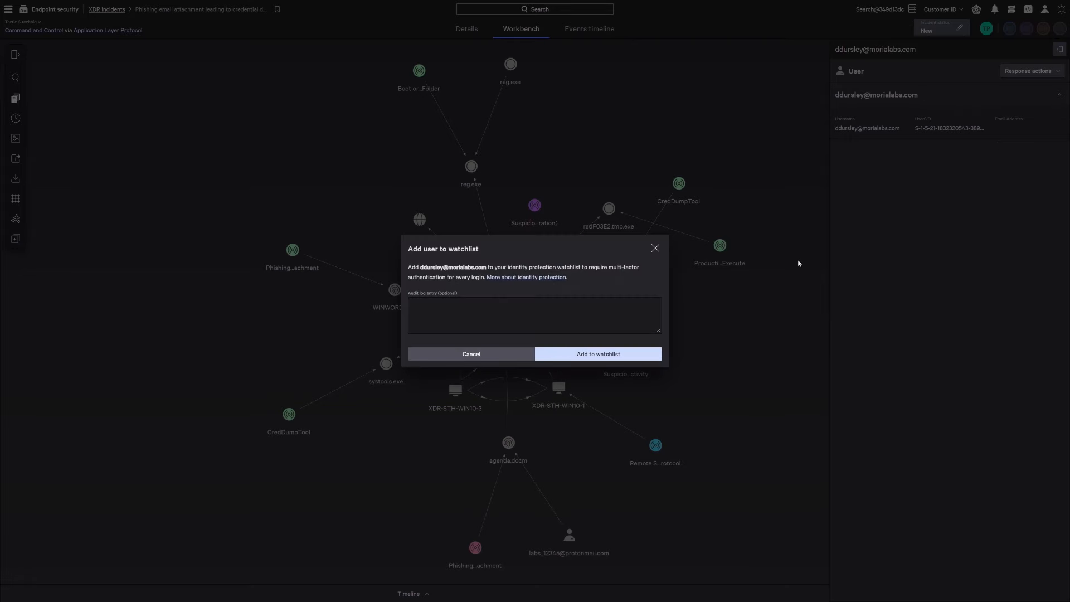
{"action": "left_click", "coordinate": [597, 354]}
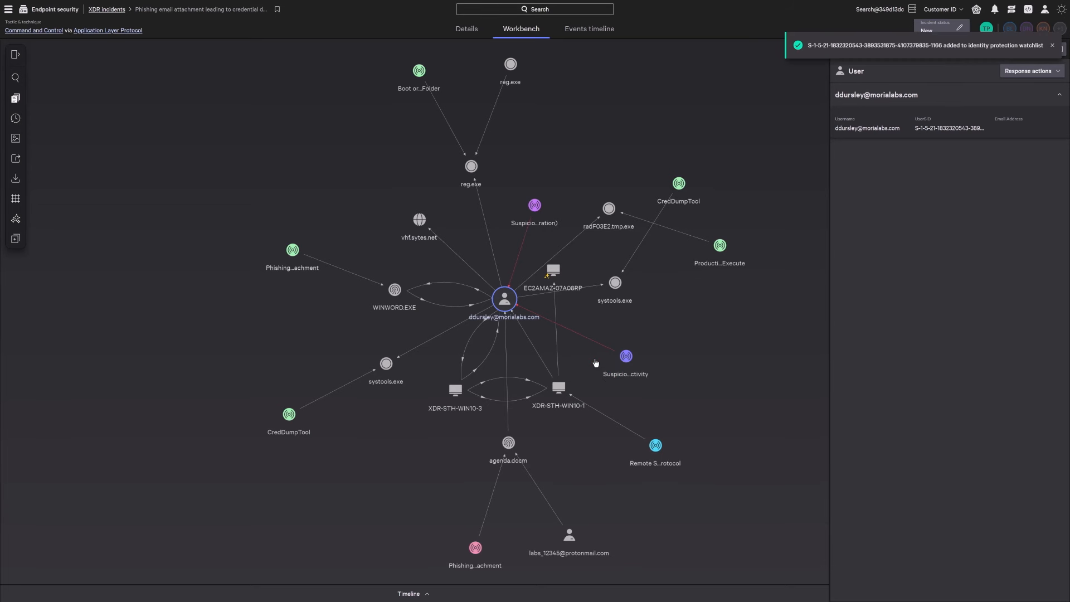